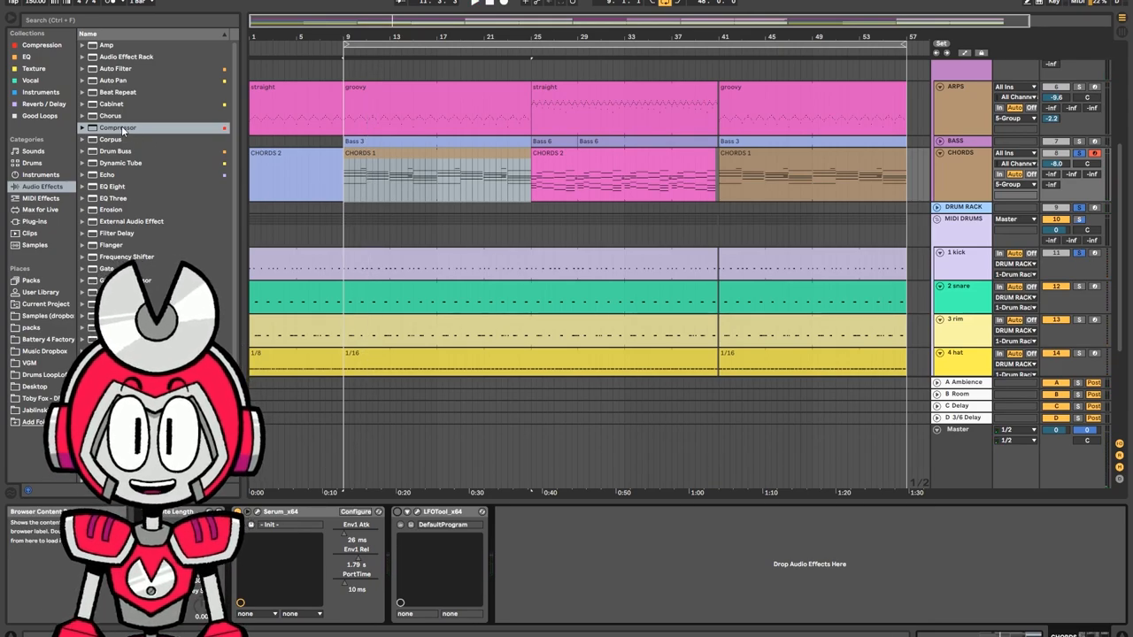
Step: Add a Compressor to the chords track and switch on its sidechain input
{"action": "left_click", "coordinate": [117, 127]}
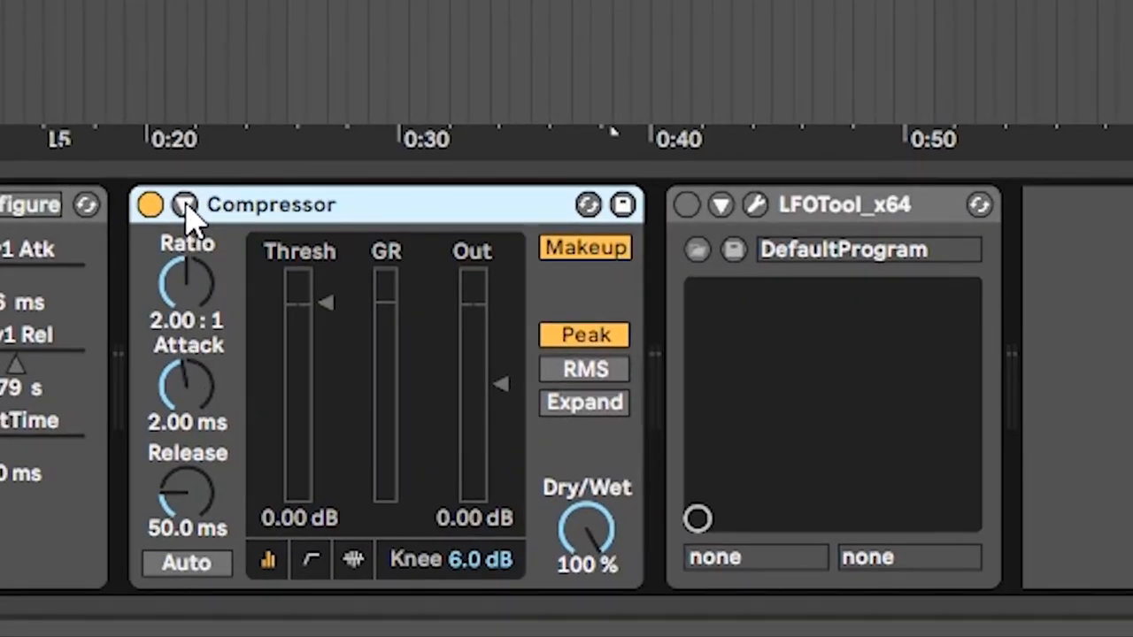
{"action": "left_click", "coordinate": [188, 205]}
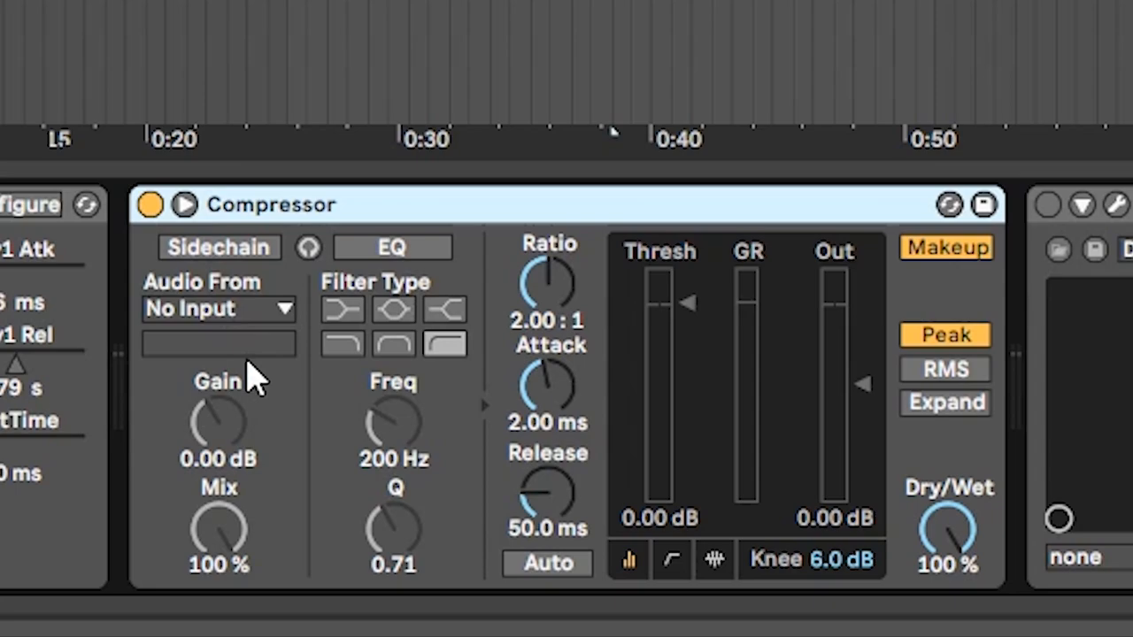
{"action": "left_click", "coordinate": [220, 248]}
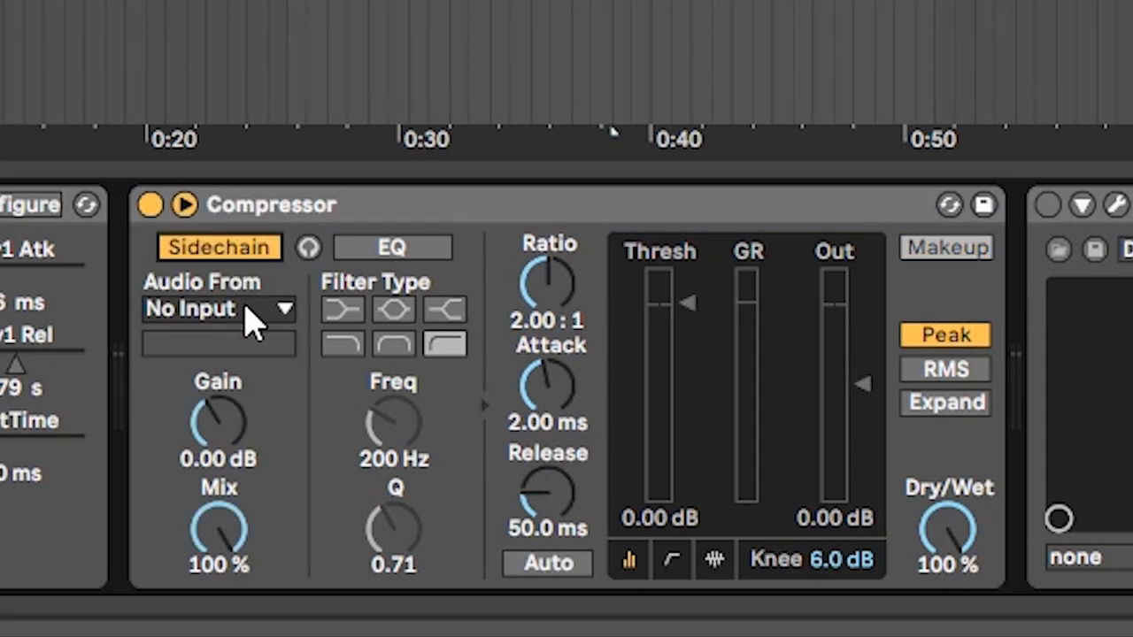
Step: Route the compressor's sidechain Audio From to the DRUM RACK track
{"action": "left_click", "coordinate": [220, 308]}
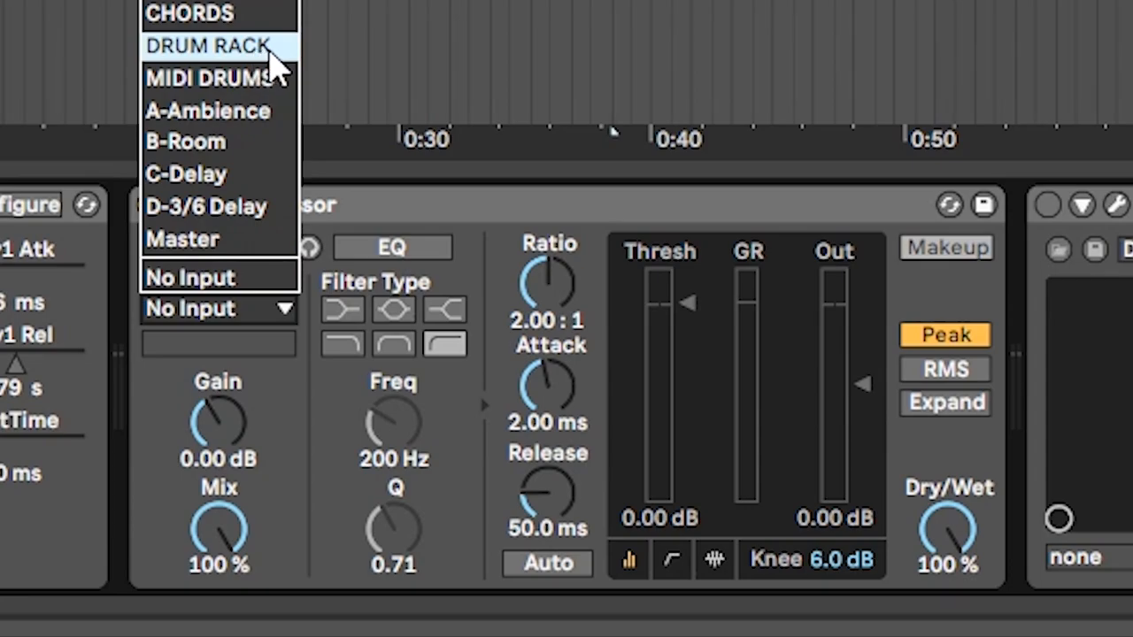
{"action": "left_click", "coordinate": [209, 46]}
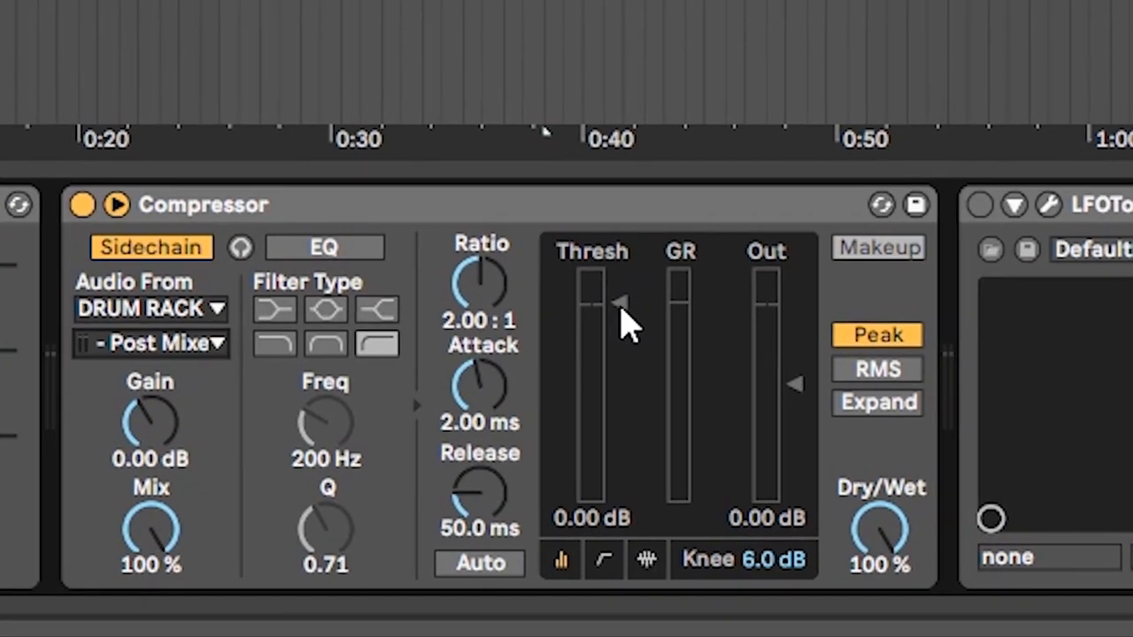
Step: Lower the threshold to -12.7 dB and raise the ratio to 6:1
{"action": "left_click_drag", "start_coordinate": [620, 301], "coordinate": [620, 301]}
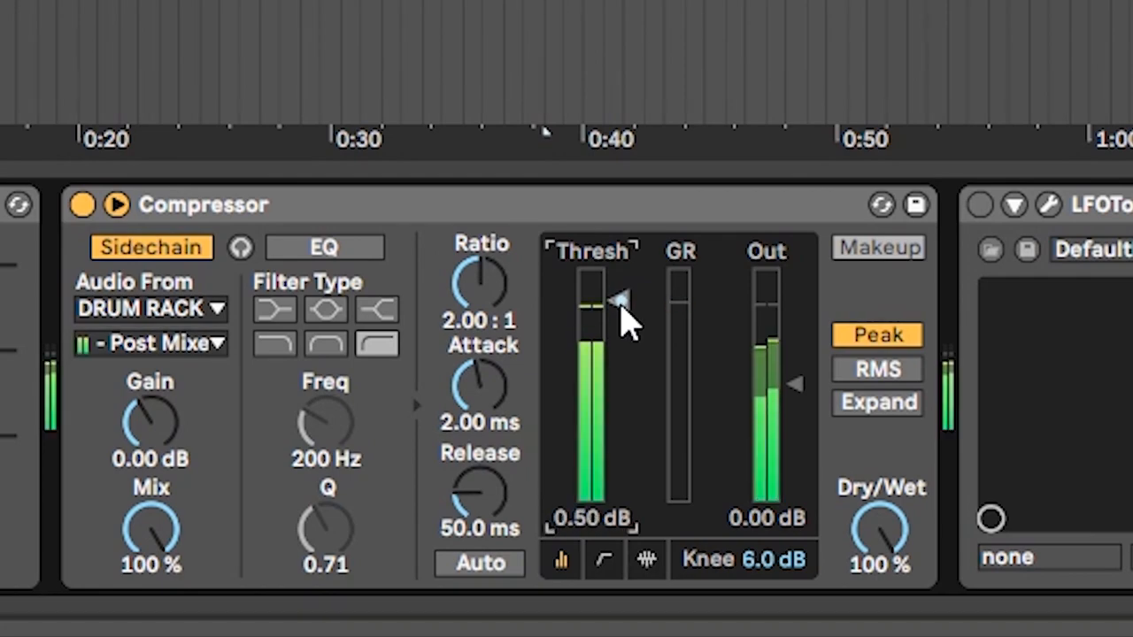
{"action": "left_click_drag", "start_coordinate": [619, 301], "coordinate": [620, 354]}
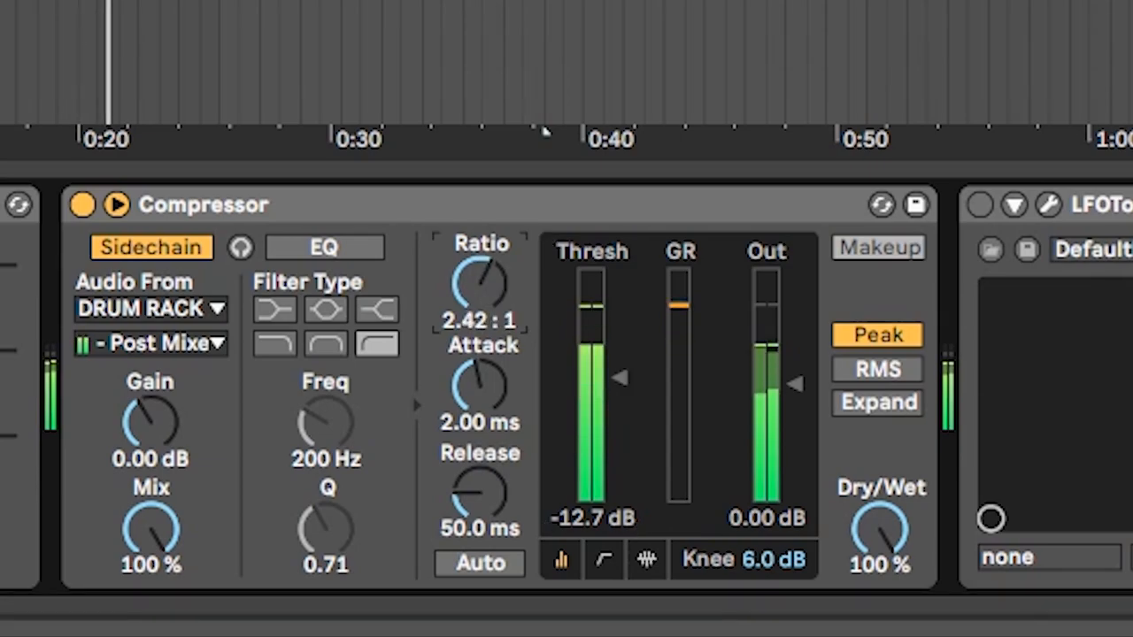
{"action": "left_click_drag", "start_coordinate": [481, 283], "coordinate": [495, 256]}
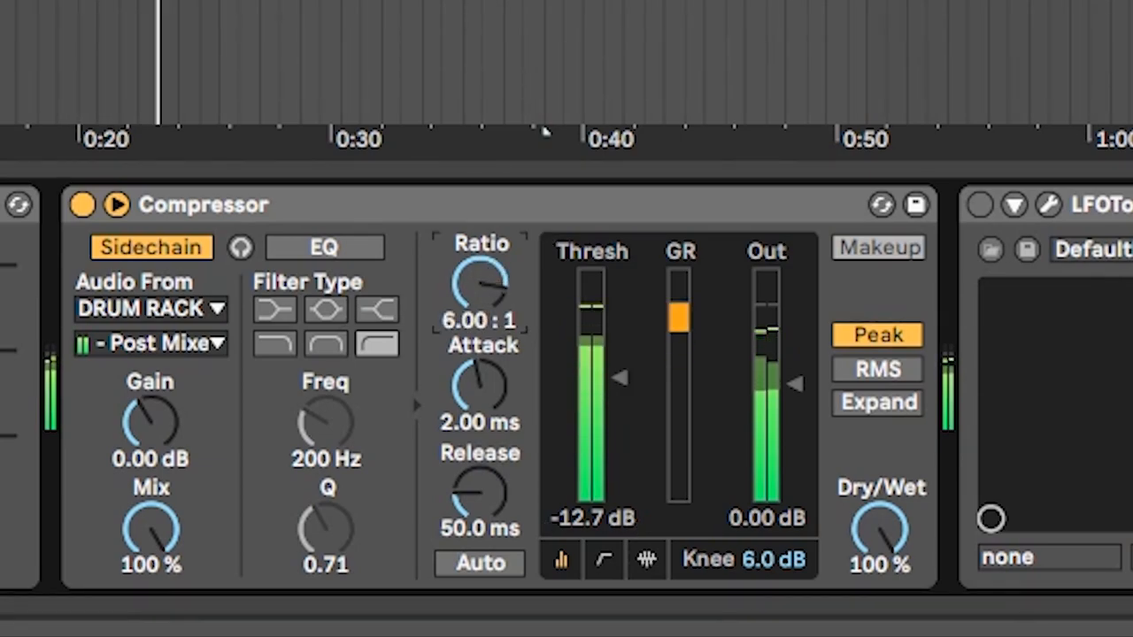
Step: Switch the compressor display from the transfer curve to gain-reduction activity over time
{"action": "left_click", "coordinate": [606, 559]}
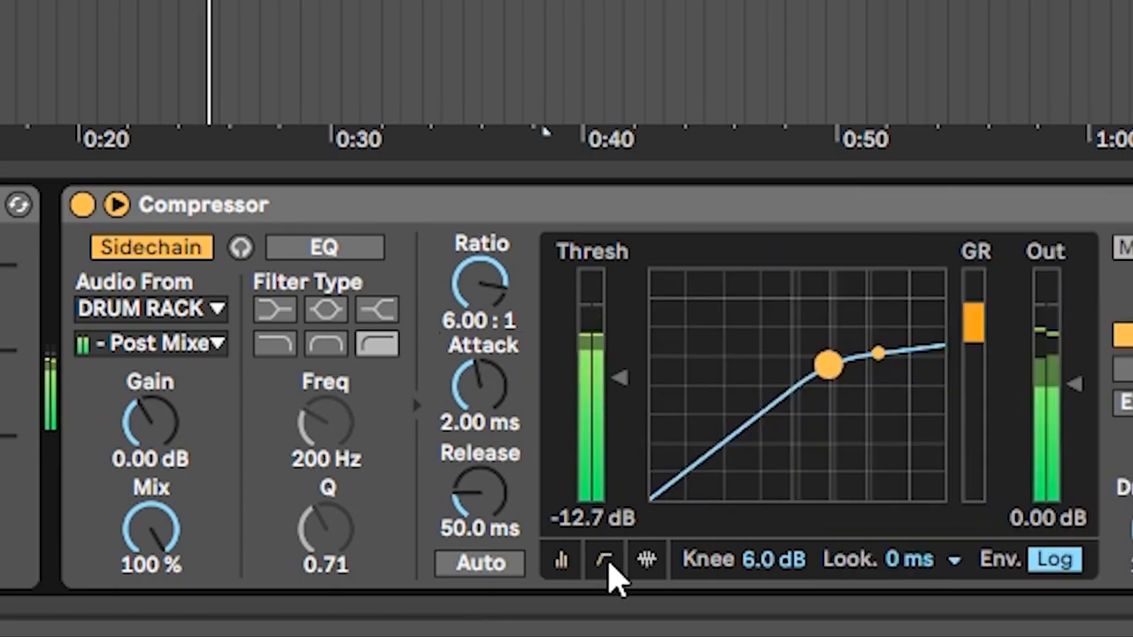
{"action": "left_click", "coordinate": [648, 560]}
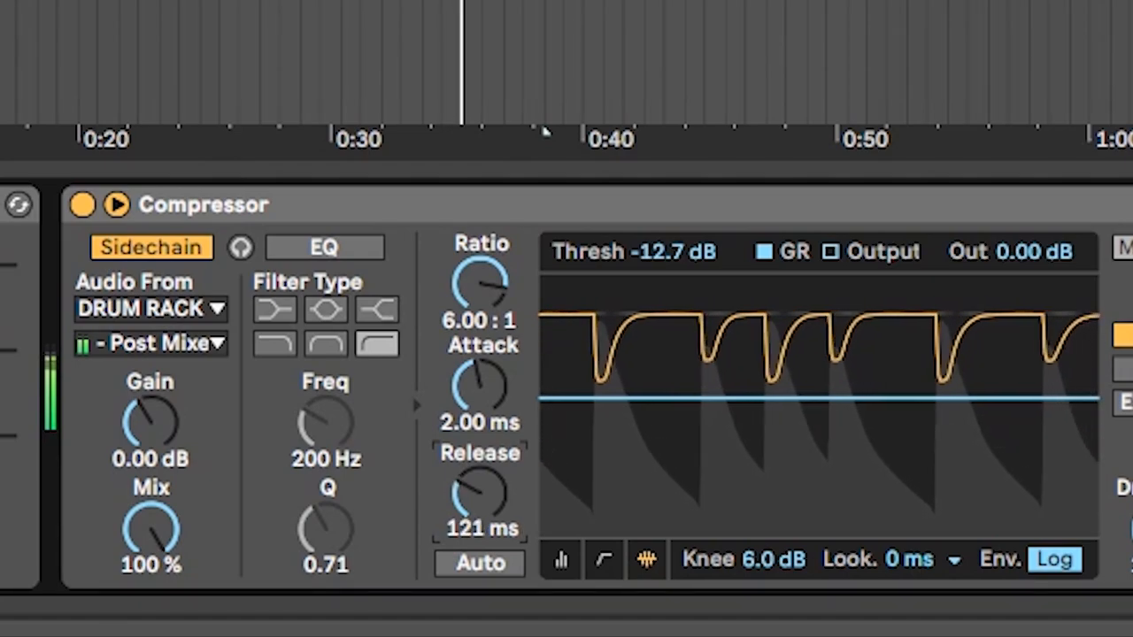
Step: Try release values around 217 ms and 41 ms, settling at 22.2 ms
{"action": "left_click_drag", "start_coordinate": [478, 493], "coordinate": [478, 443]}
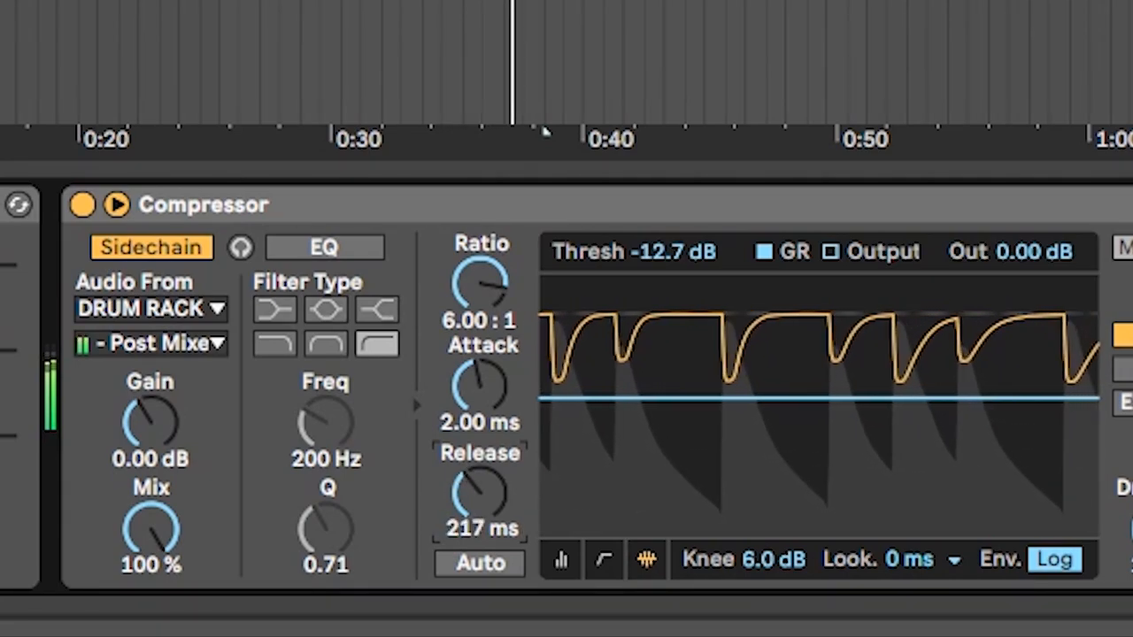
{"action": "left_click_drag", "start_coordinate": [478, 492], "coordinate": [492, 510]}
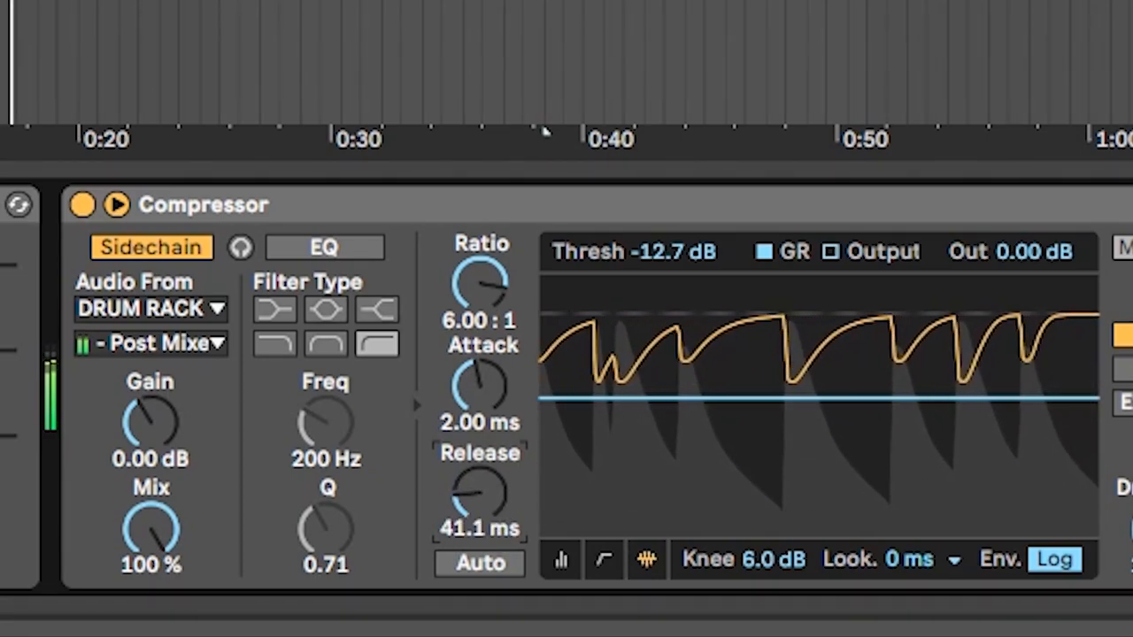
{"action": "left_click_drag", "start_coordinate": [482, 492], "coordinate": [482, 510]}
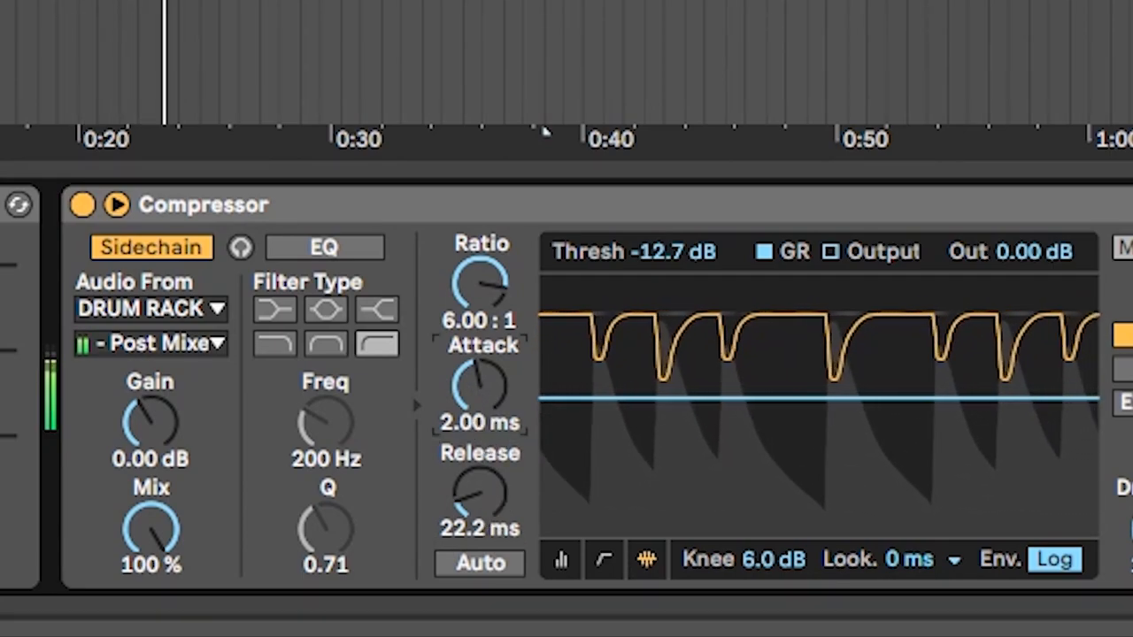
Step: Raise the attack to around 134 ms, then settle it at about 53.7 ms
{"action": "left_click_drag", "start_coordinate": [478, 390], "coordinate": [478, 354]}
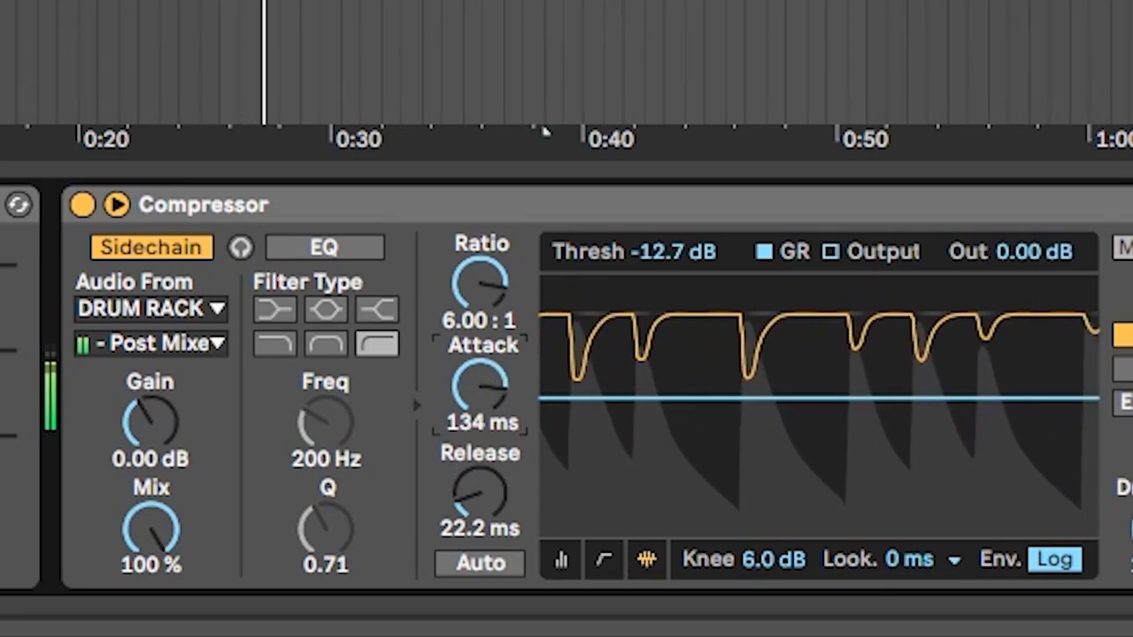
{"action": "left_click_drag", "start_coordinate": [482, 393], "coordinate": [481, 416]}
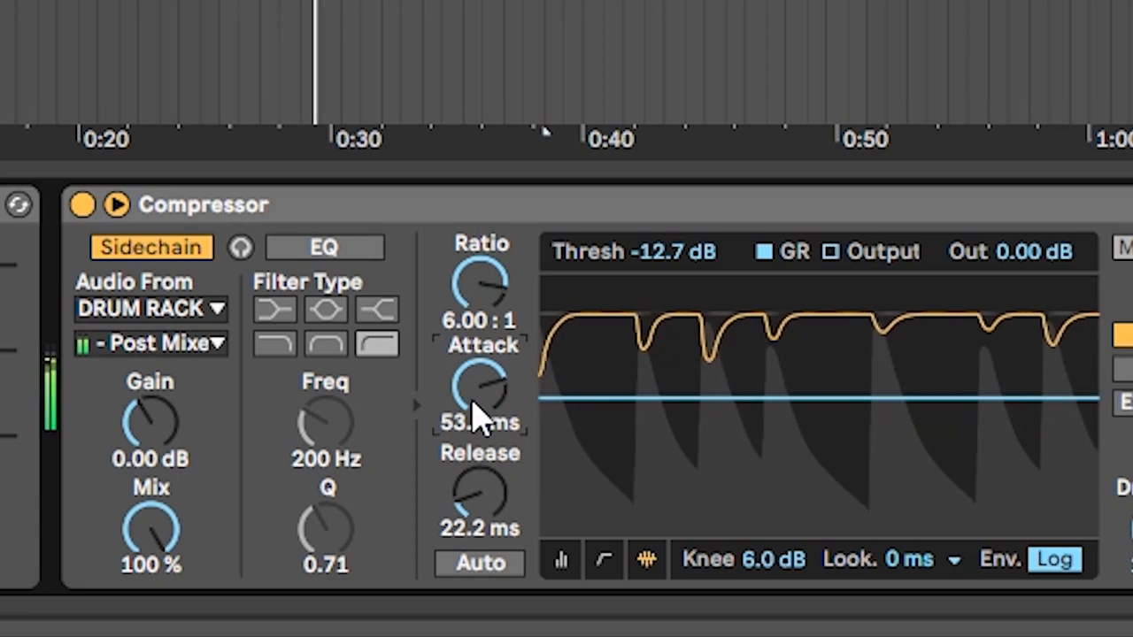
{"action": "left_click_drag", "start_coordinate": [482, 389], "coordinate": [495, 403]}
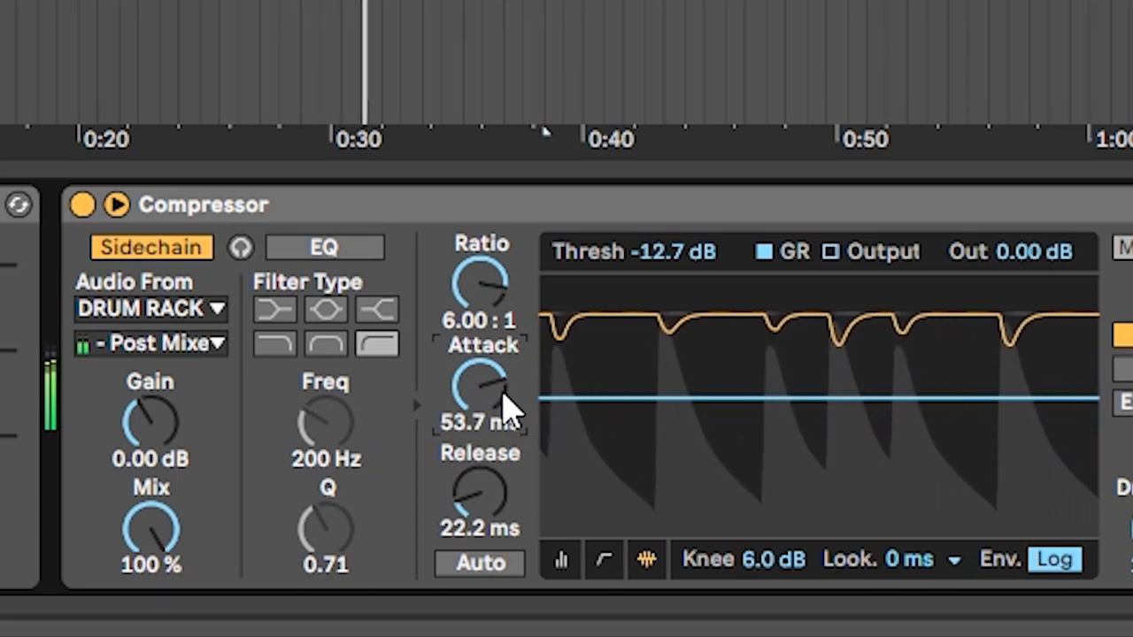